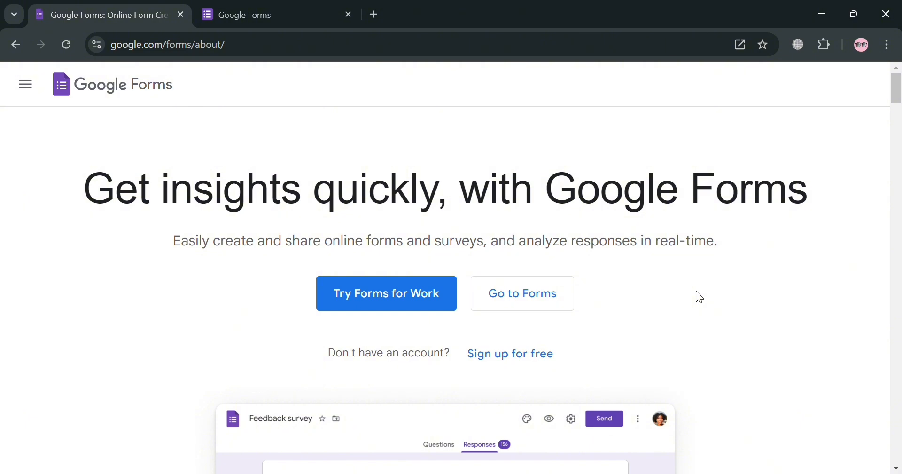
# Scroll the template gallery and start a new form from the Event Registration template.
pyautogui.scroll(-3)
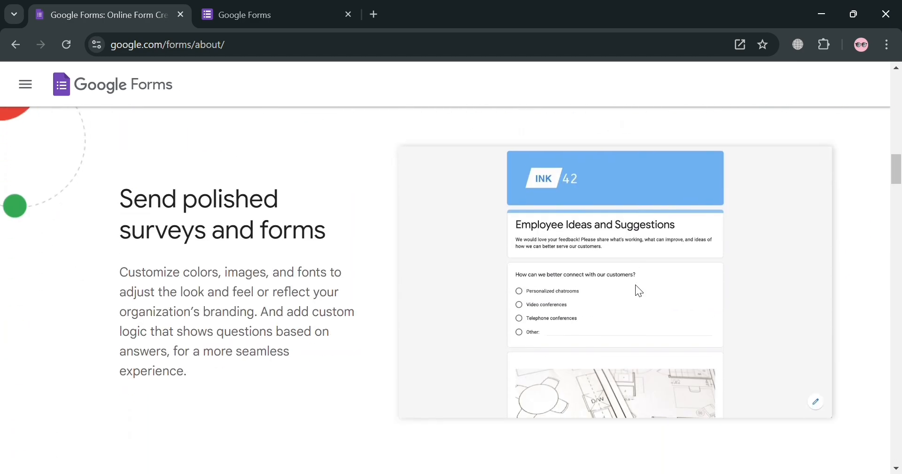
pyautogui.scroll(-3)
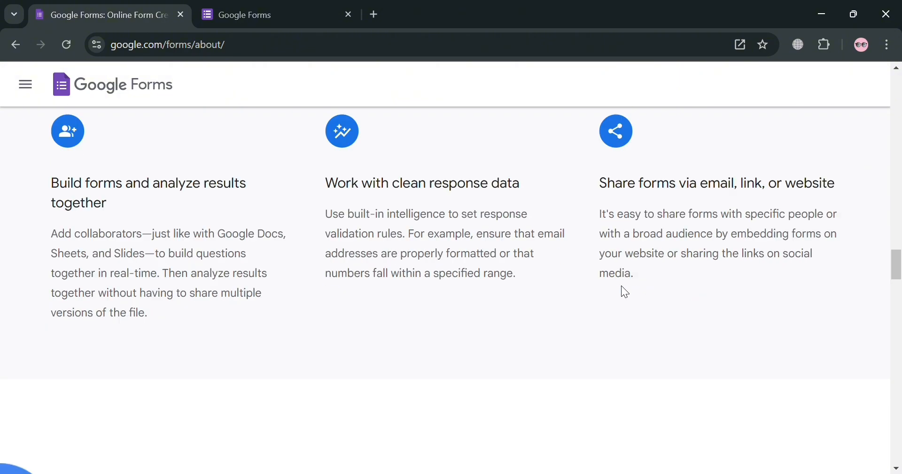
pyautogui.scroll(-3)
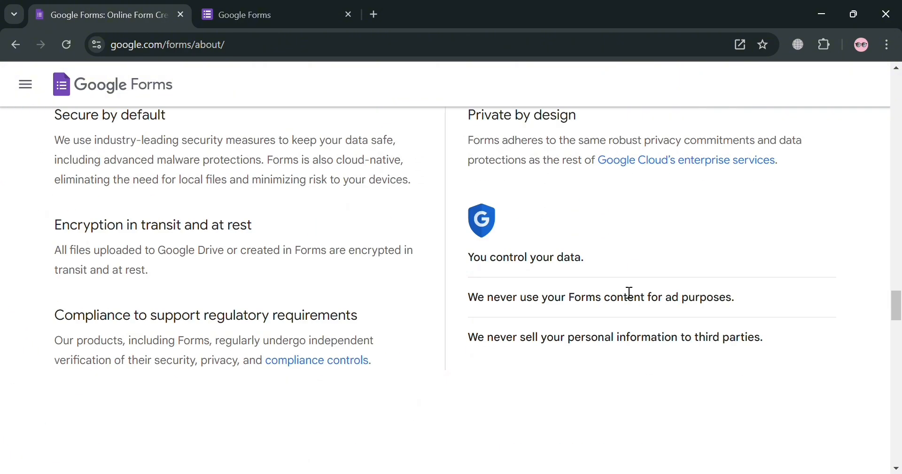
pyautogui.scroll(-3)
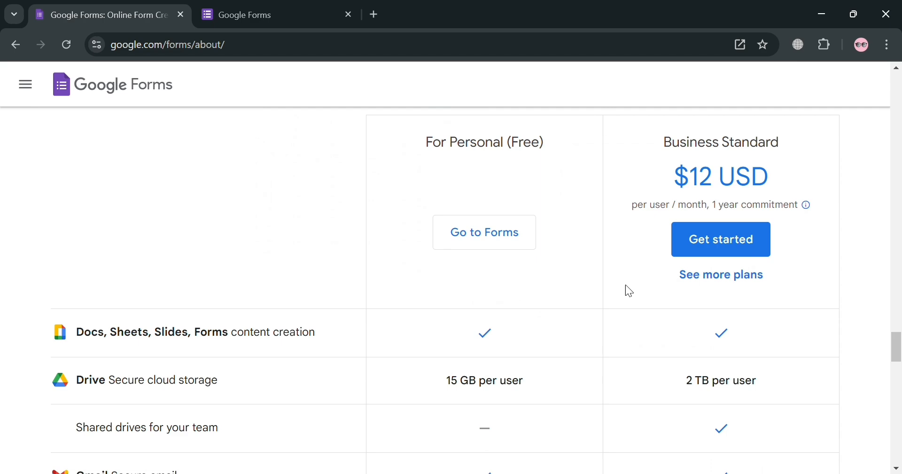
pyautogui.scroll(-3)
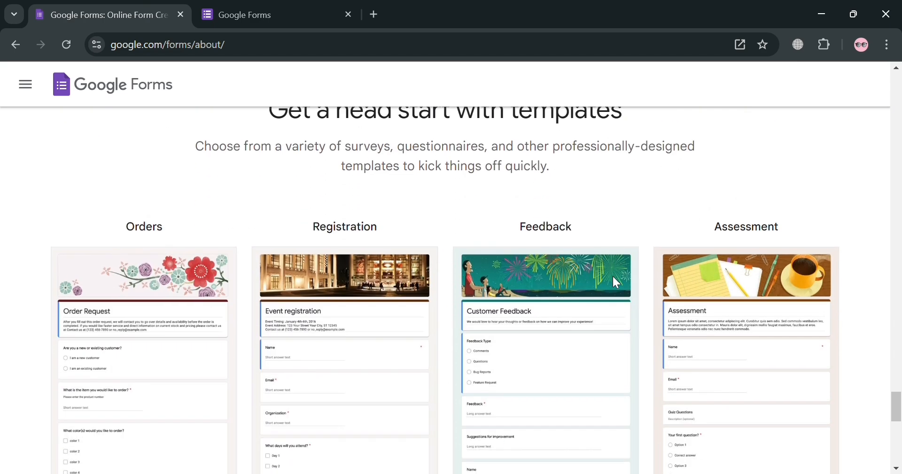
pyautogui.scroll(-3)
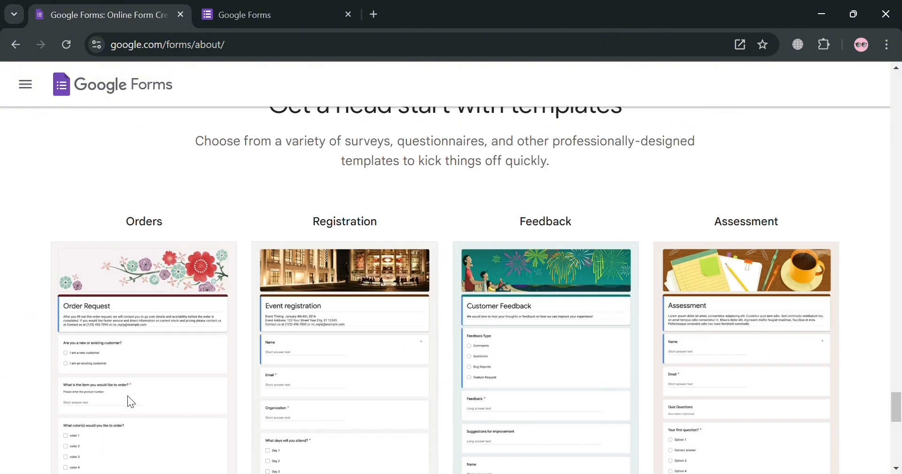
pyautogui.scroll(-3)
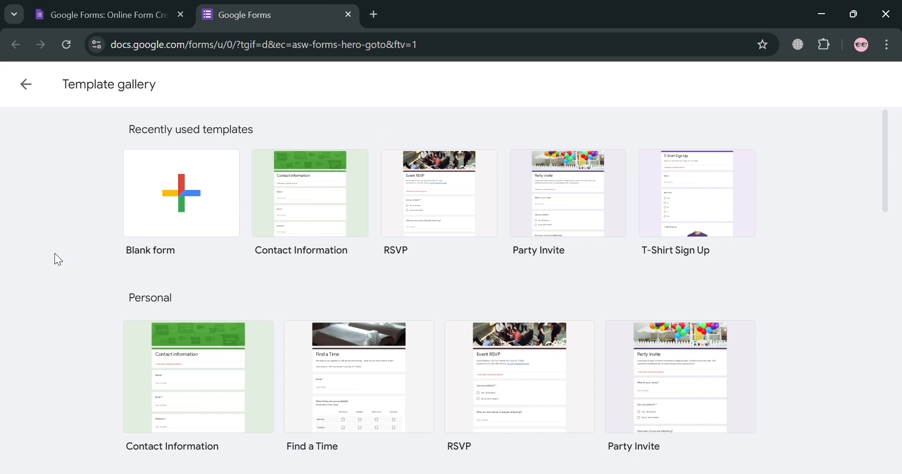
pyautogui.scroll(-3)
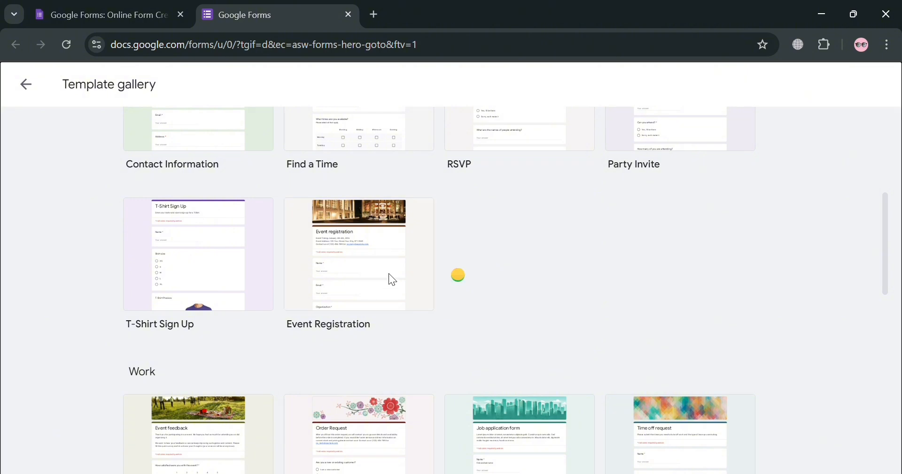
pyautogui.click(359, 254)
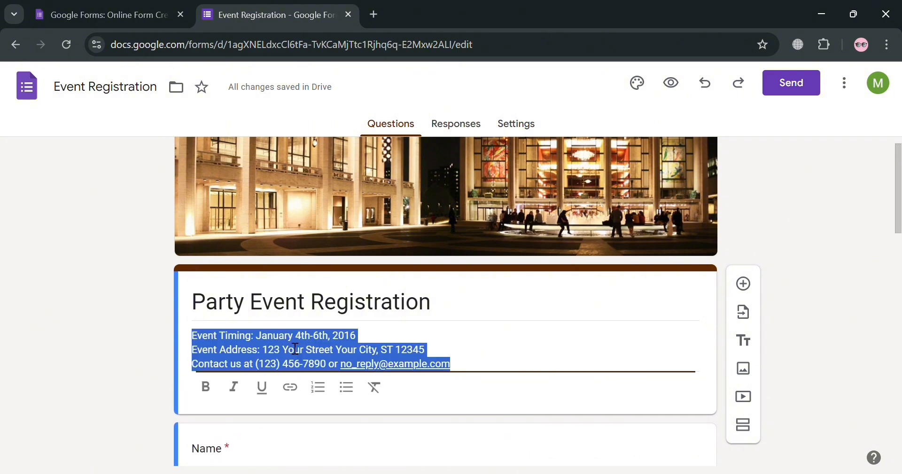
# Bold the 'January 4th-6th, 2016' date text after Event Timing in the description.
pyautogui.click(270, 335)
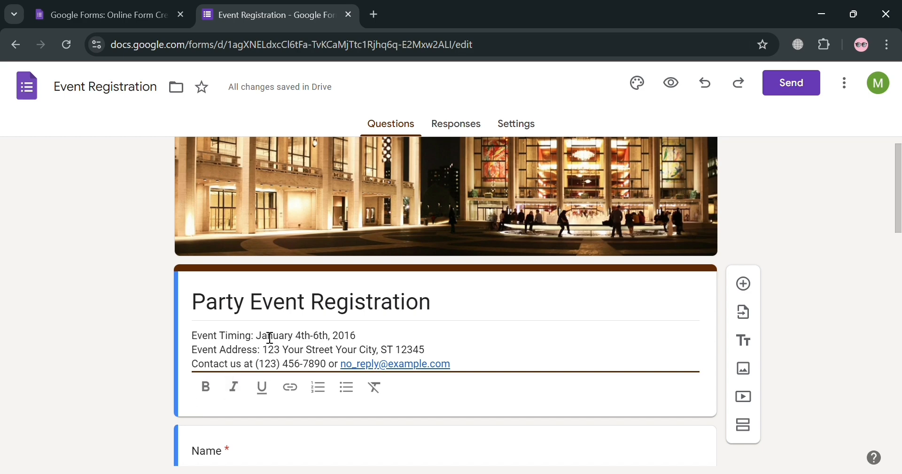
pyautogui.moveTo(256, 335); pyautogui.dragTo(320, 335)
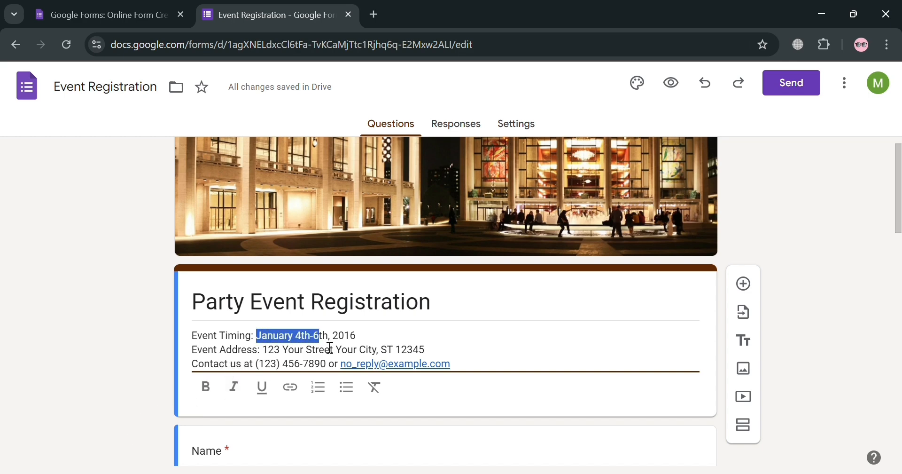
pyautogui.click(206, 387)
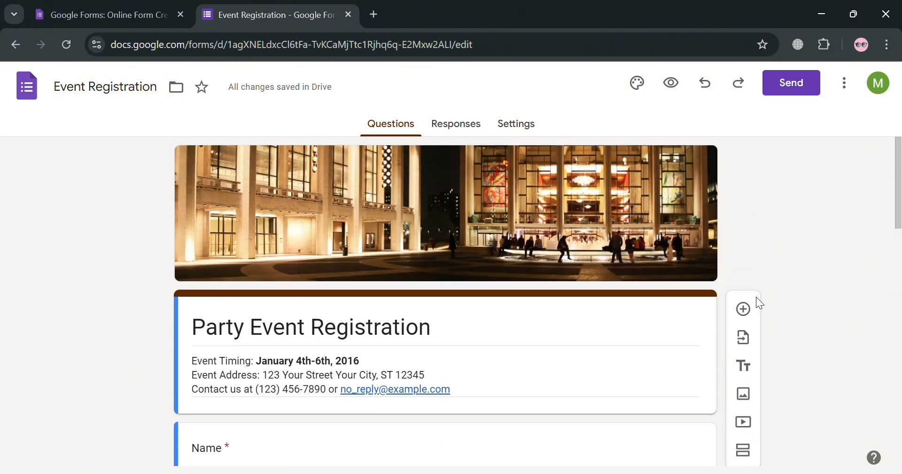
# Add a Multiple choice question titled 'Your Purpose of Attending?' below the description.
pyautogui.click(743, 308)
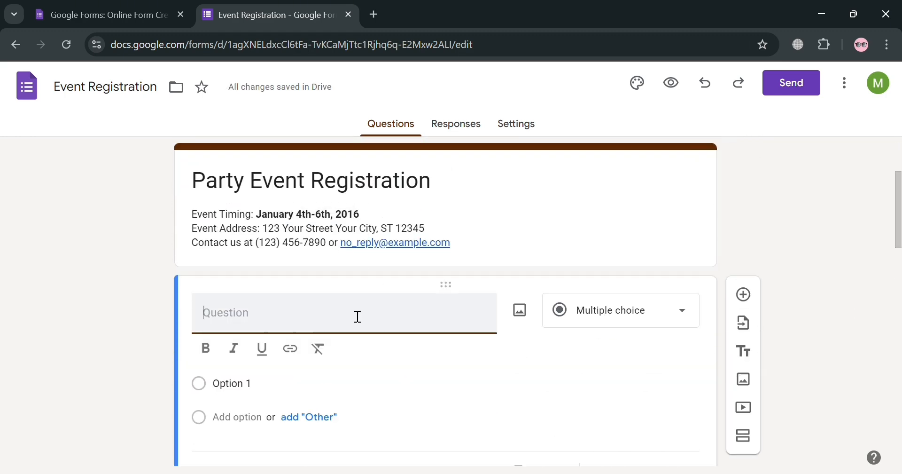
pyautogui.click(621, 310)
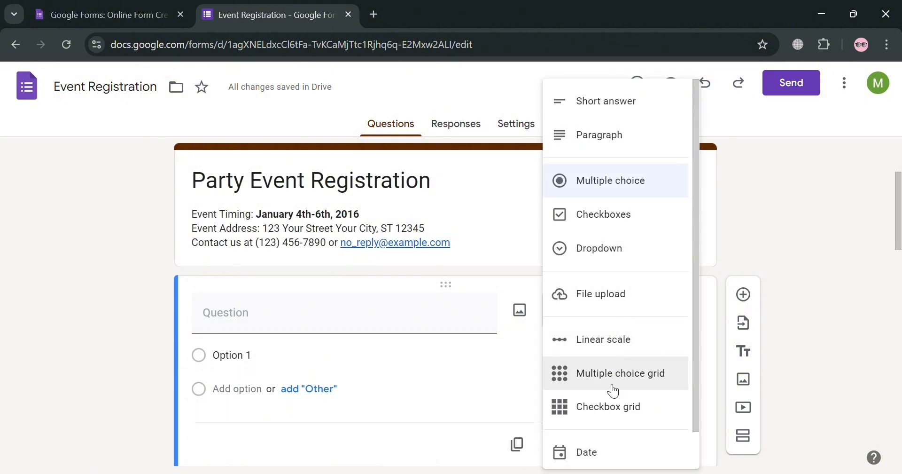
pyautogui.click(611, 180)
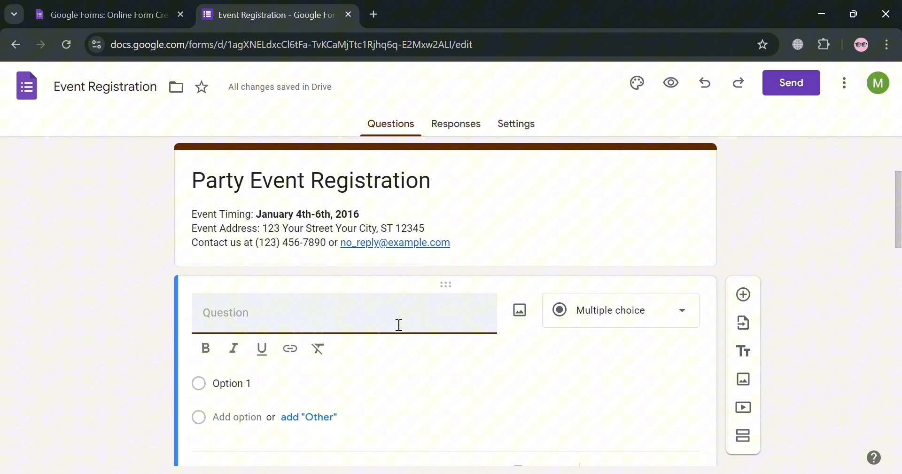
pyautogui.write('Your Purpose of Attending')
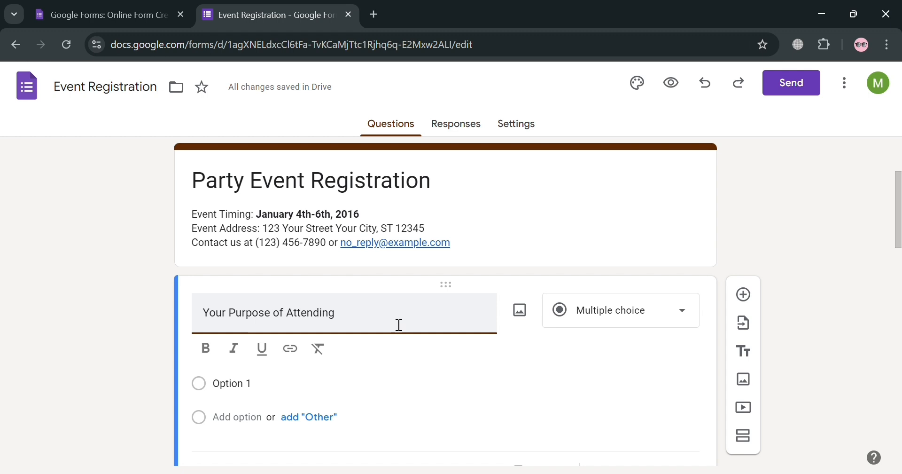
pyautogui.write('?')
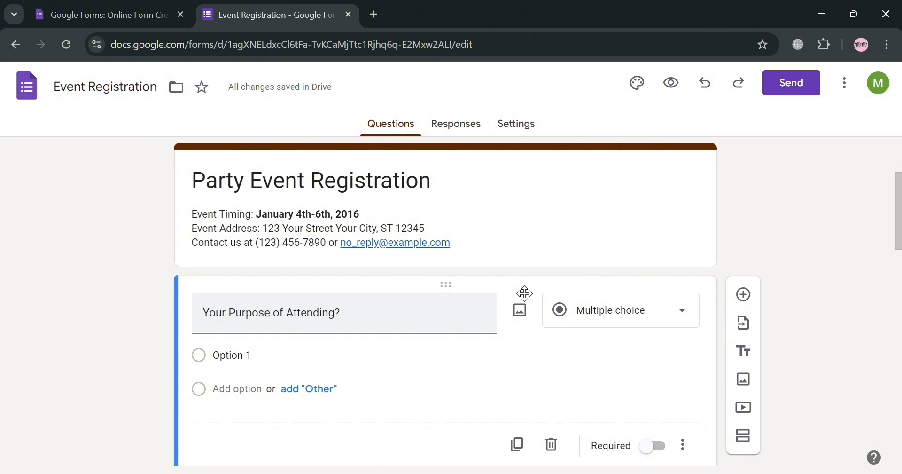
pyautogui.click(519, 309)
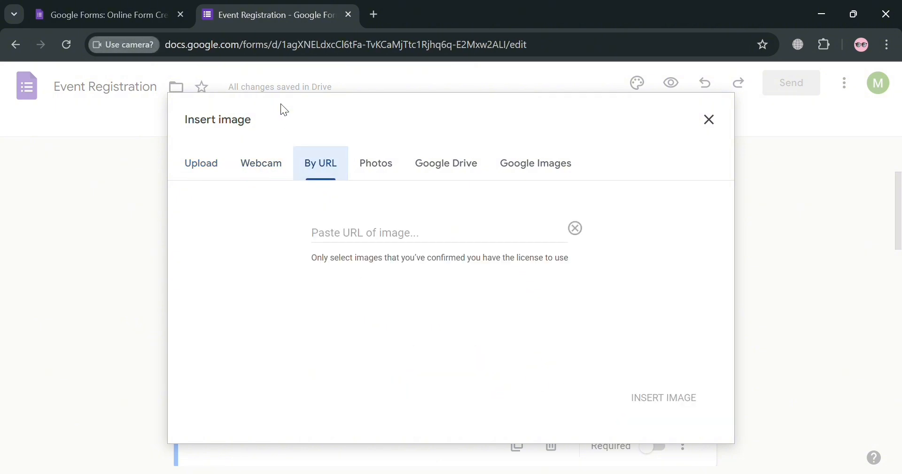
# Insert a disco-ball picture from a Google Images 'Party' search into the purpose question.
pyautogui.click(376, 163)
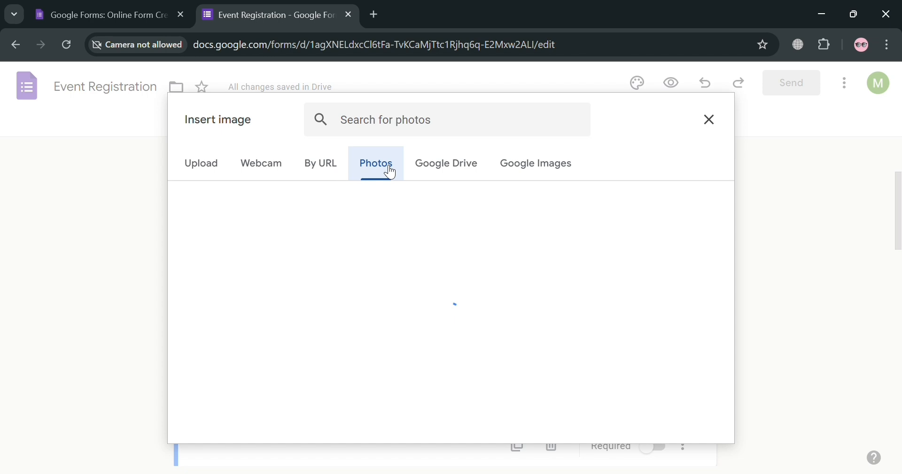
pyautogui.click(536, 163)
pyautogui.write('Party')
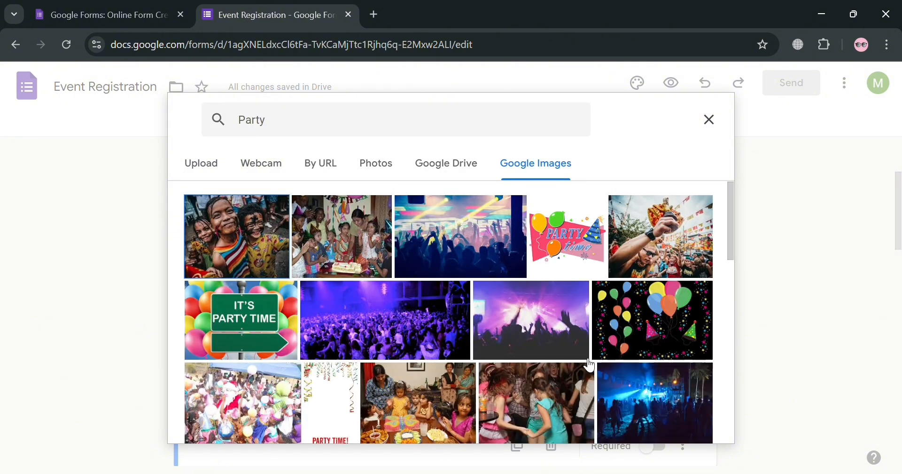
pyautogui.scroll(-3)
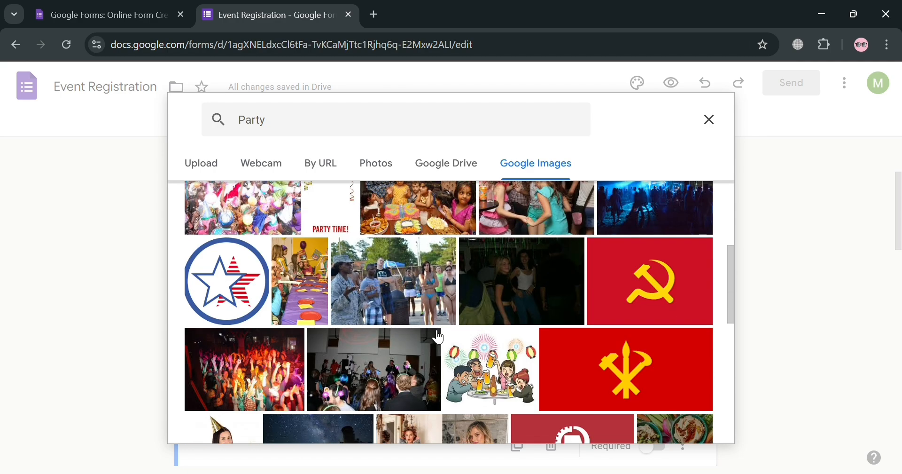
pyautogui.click(375, 369)
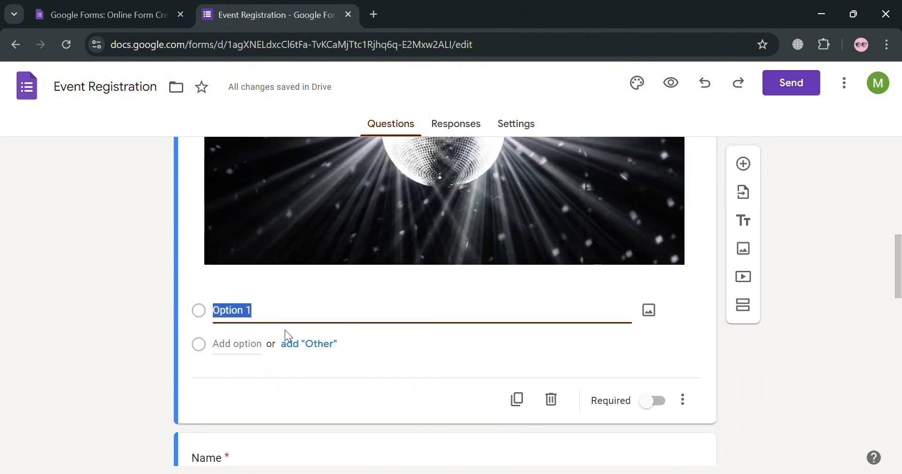
# Enter options 'To have fun' and 'Drink Alcohol and Smoke', plus an 'Other' option.
pyautogui.write('To have fun')
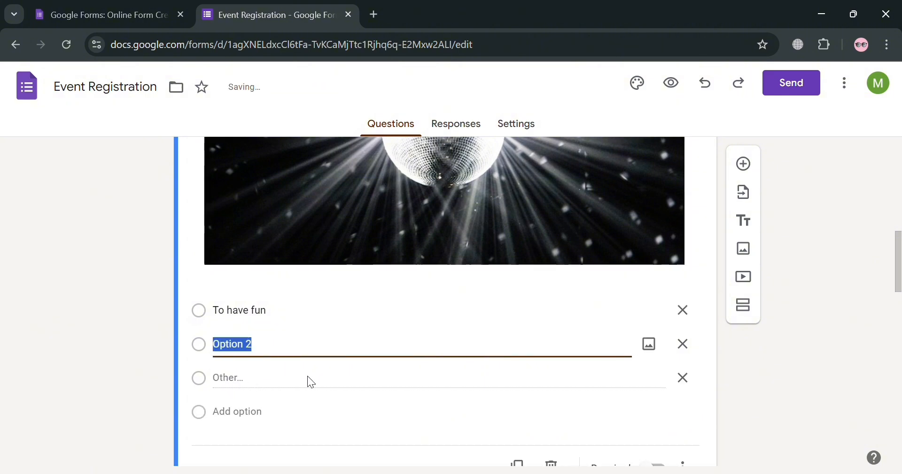
pyautogui.write('Dri')
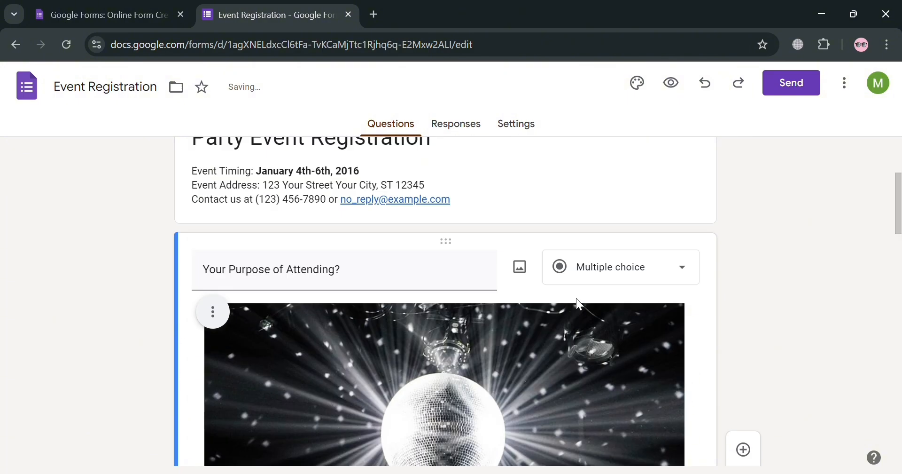
pyautogui.scroll(-3)
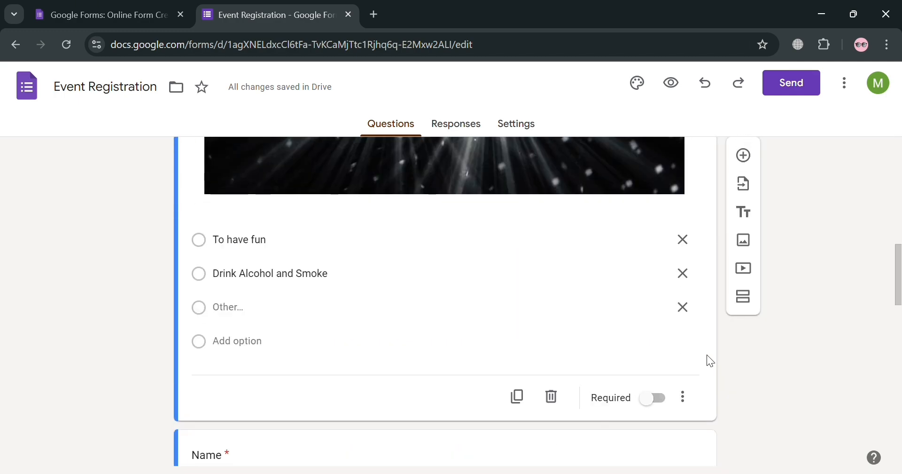
pyautogui.moveTo(517, 396)
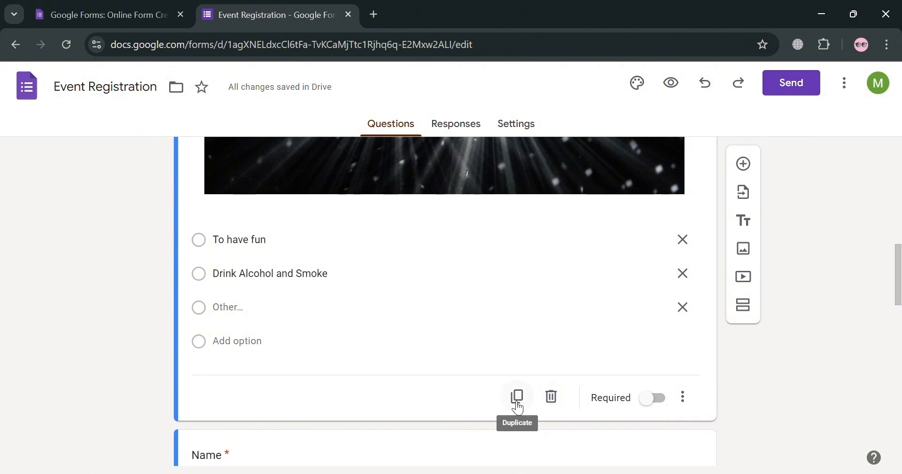
pyautogui.click(682, 396)
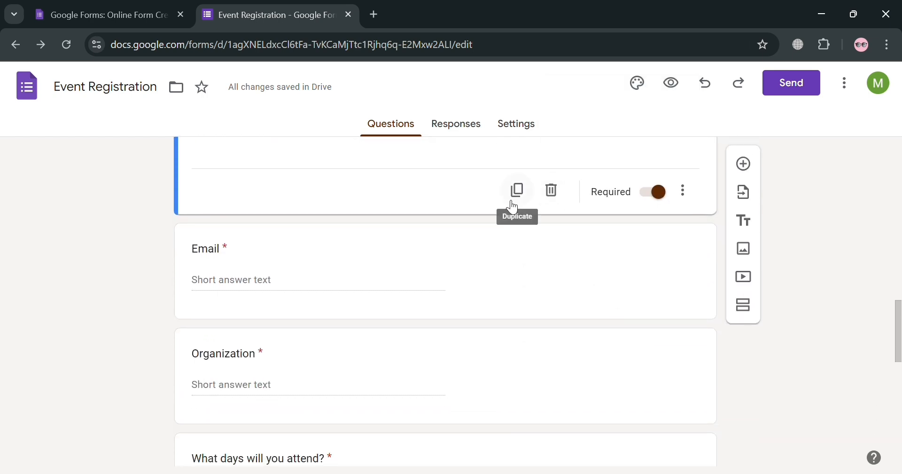
pyautogui.scroll(-3)
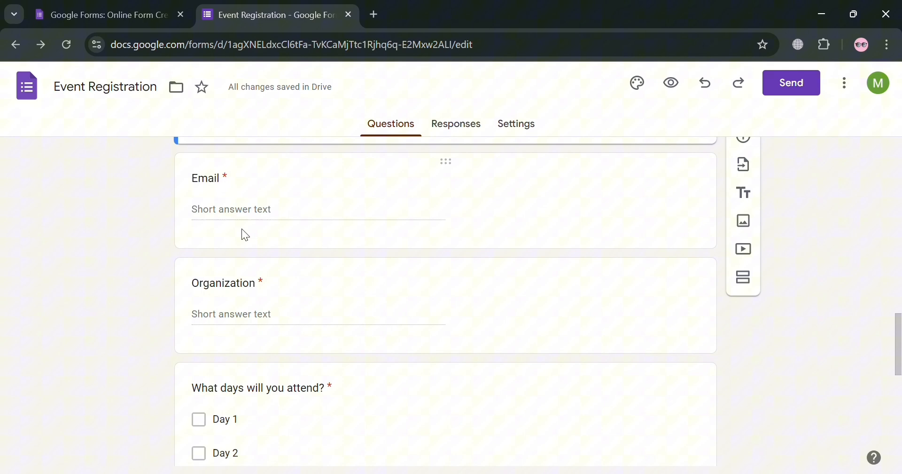
pyautogui.scroll(-3)
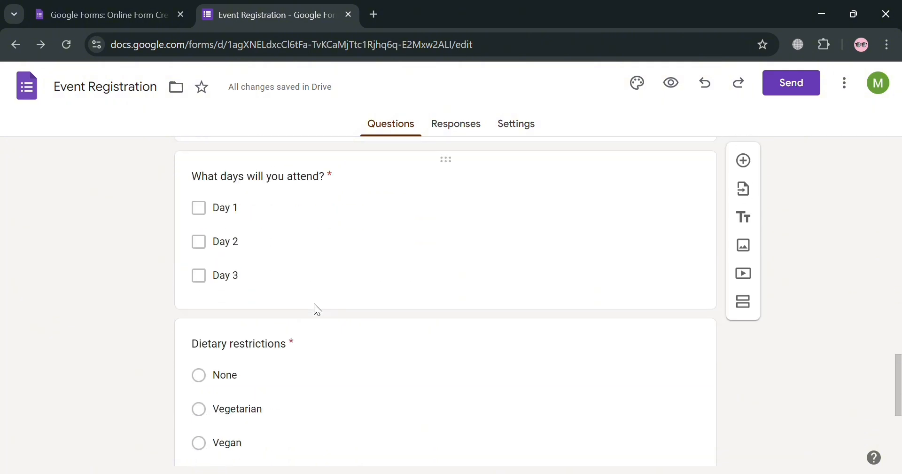
pyautogui.scroll(-3)
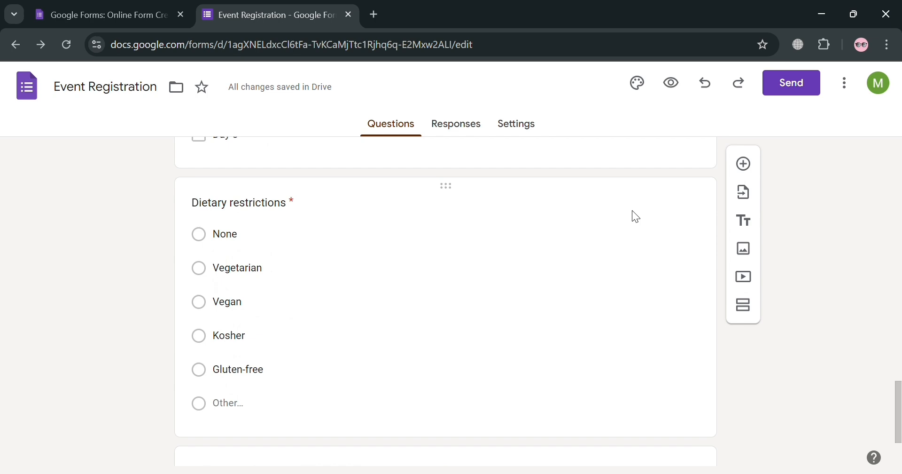
pyautogui.click(238, 202)
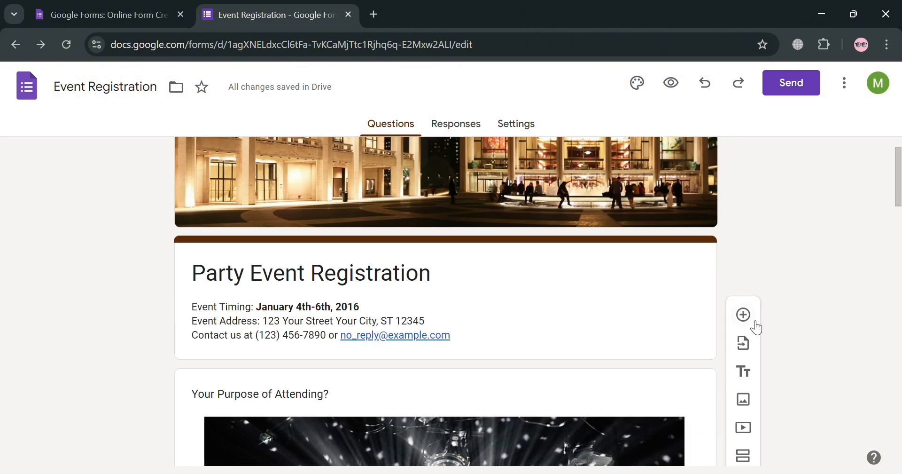
pyautogui.moveTo(743, 343)
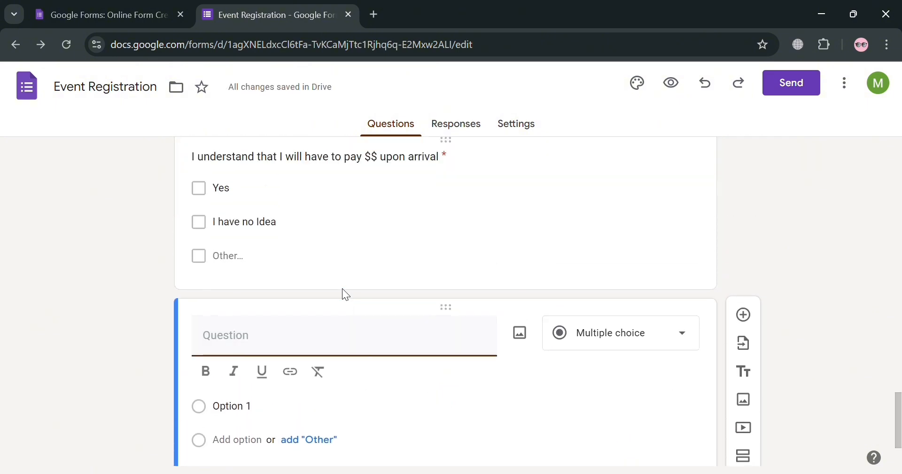
# Make 'Upload your Invitation' a File upload question and accept the Drive upload notice.
pyautogui.write('Upl')
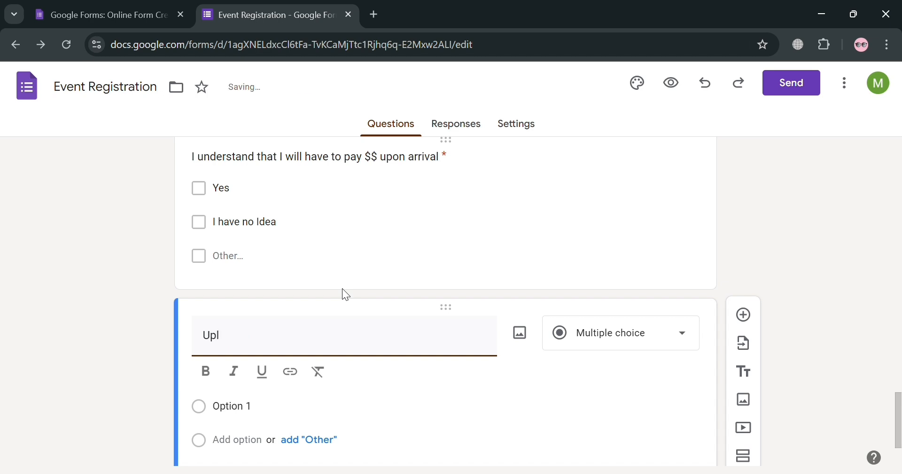
pyautogui.click(621, 333)
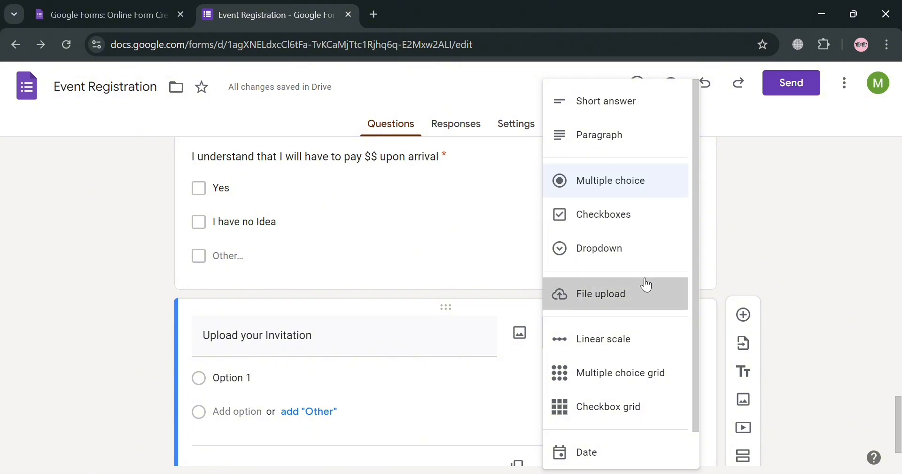
pyautogui.click(601, 293)
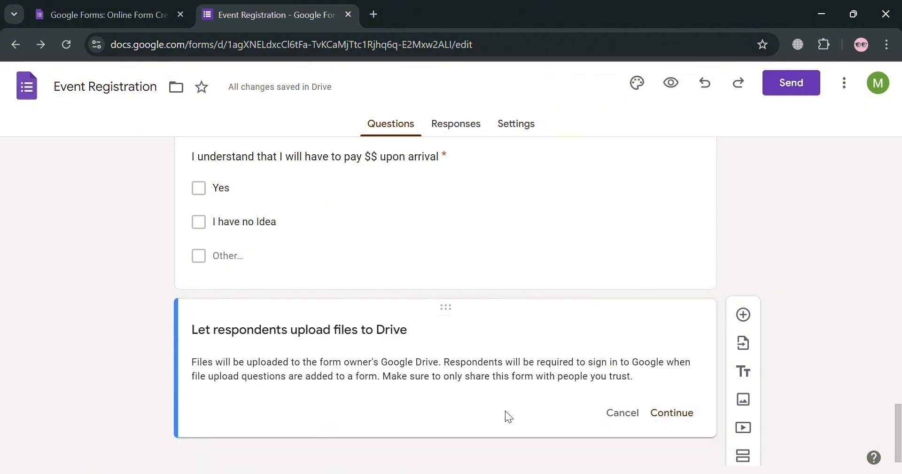
pyautogui.click(672, 412)
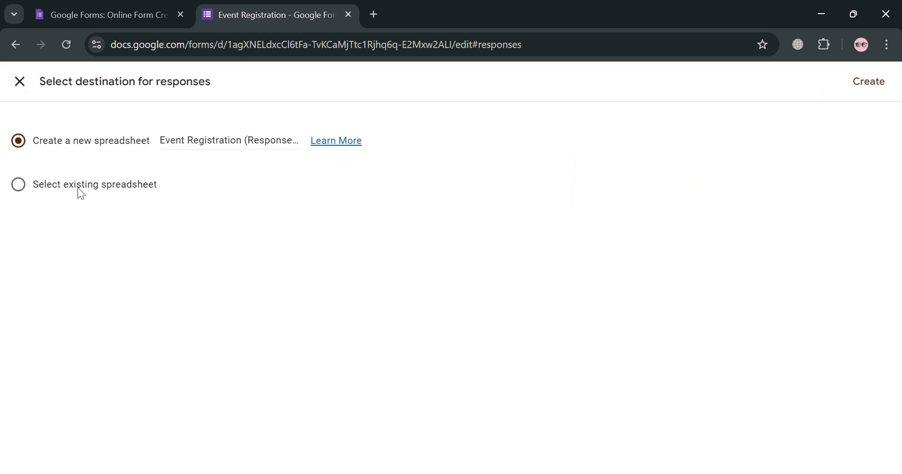
pyautogui.click(869, 81)
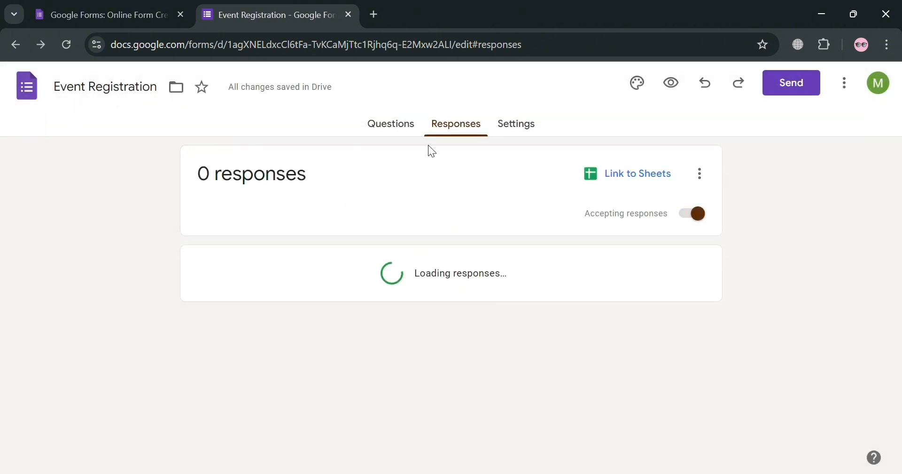
pyautogui.click(516, 124)
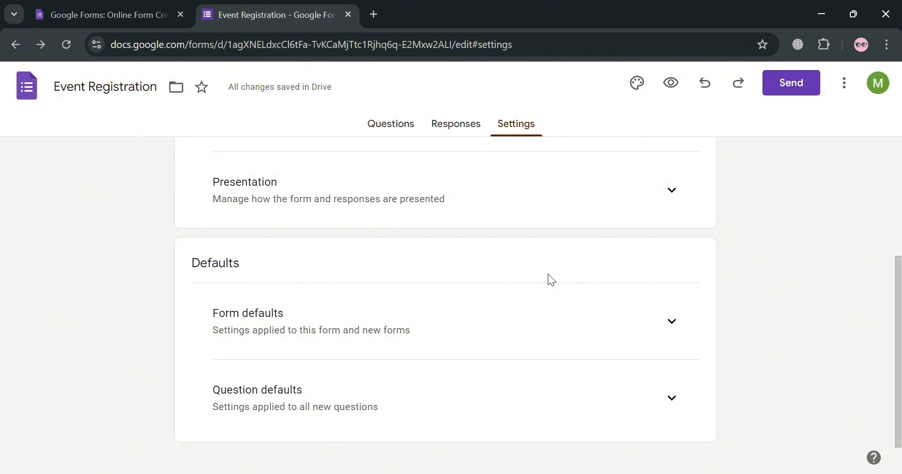
pyautogui.click(390, 123)
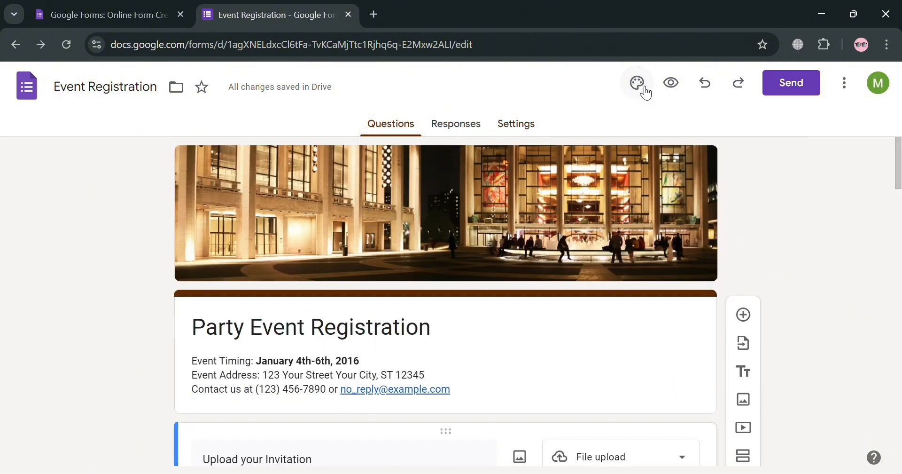
# Choose the darkest Background swatch in the Customize Theme panel.
pyautogui.click(637, 82)
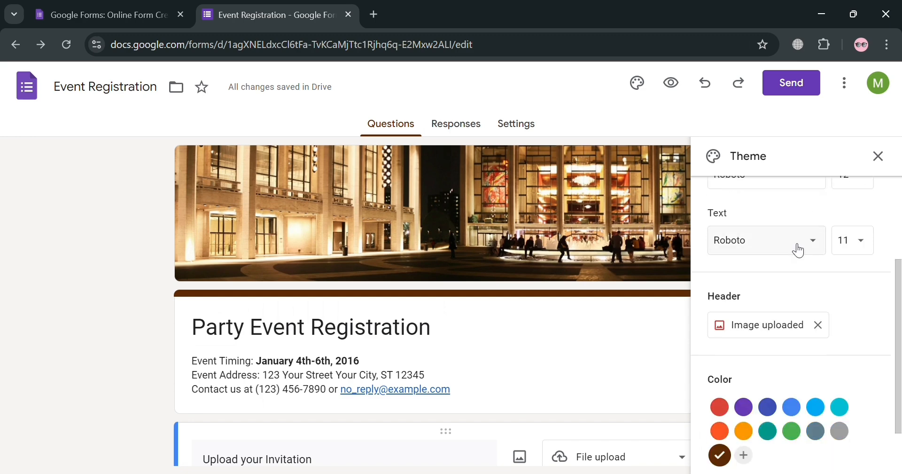
pyautogui.click(839, 421)
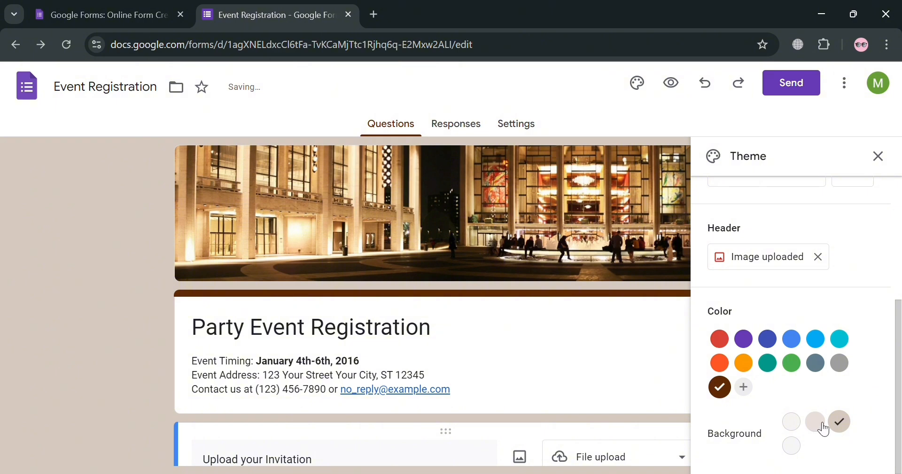
pyautogui.moveTo(839, 421)
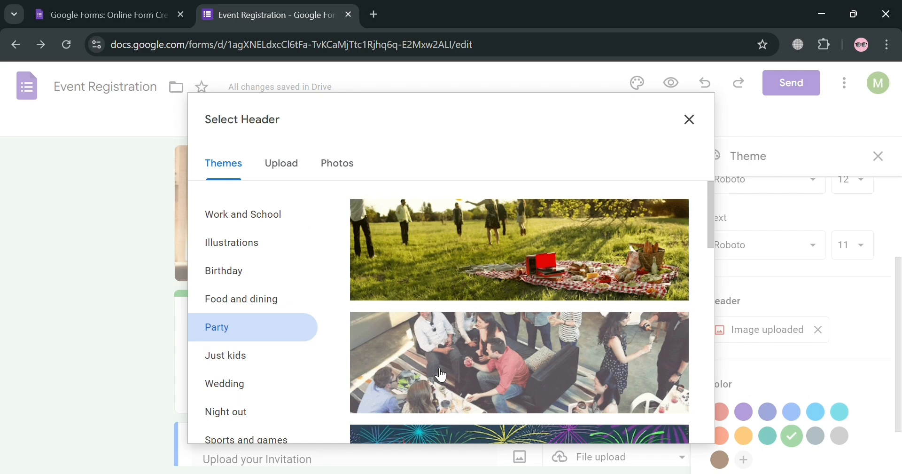
# Apply the Party paper-lanterns header image and close the Theme panel.
pyautogui.scroll(-3)
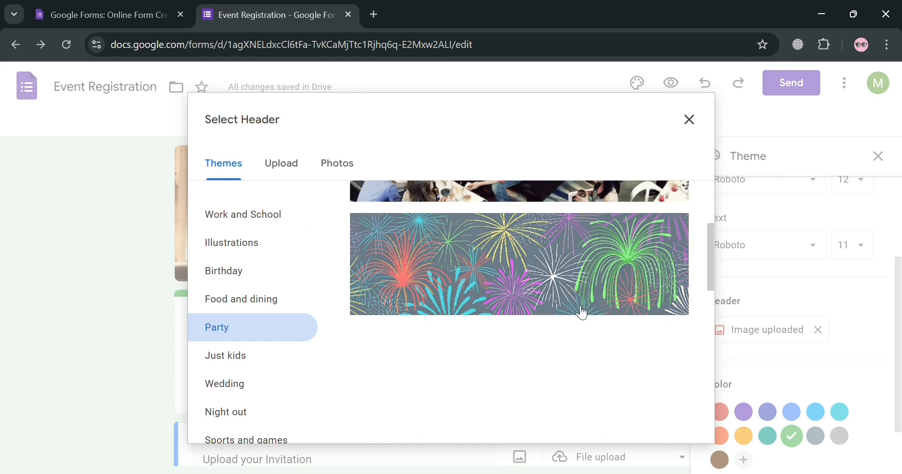
pyautogui.scroll(-3)
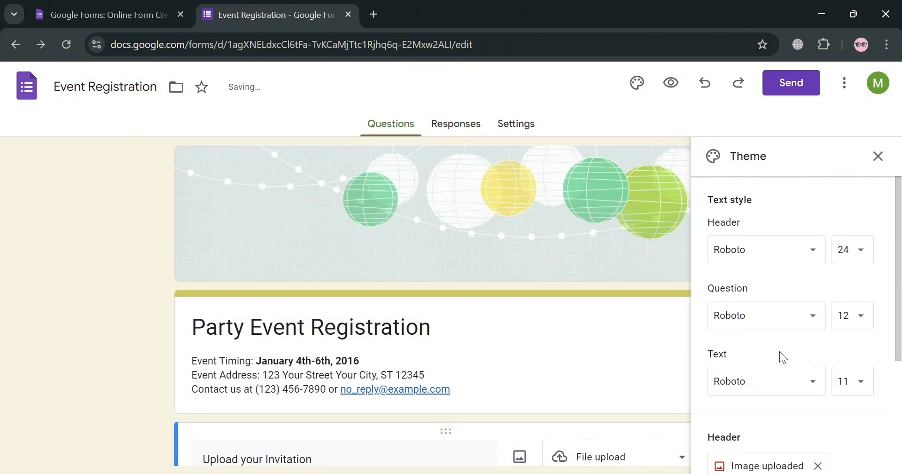
pyautogui.click(878, 156)
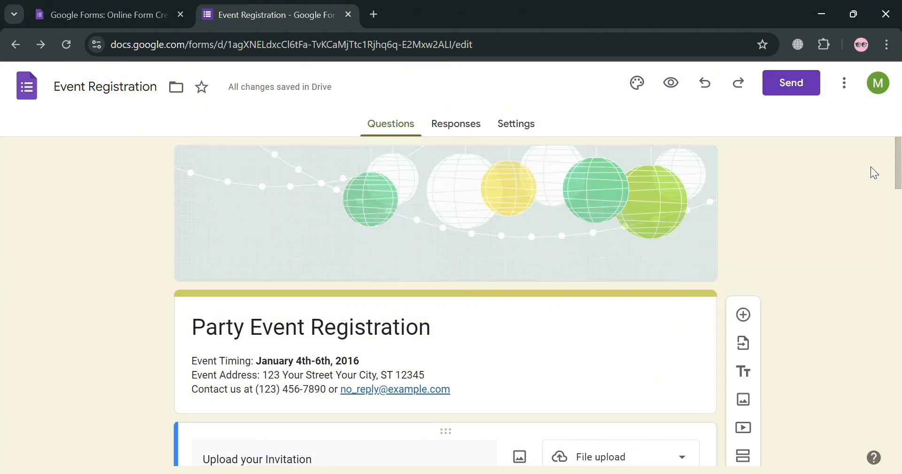
pyautogui.scroll(-3)
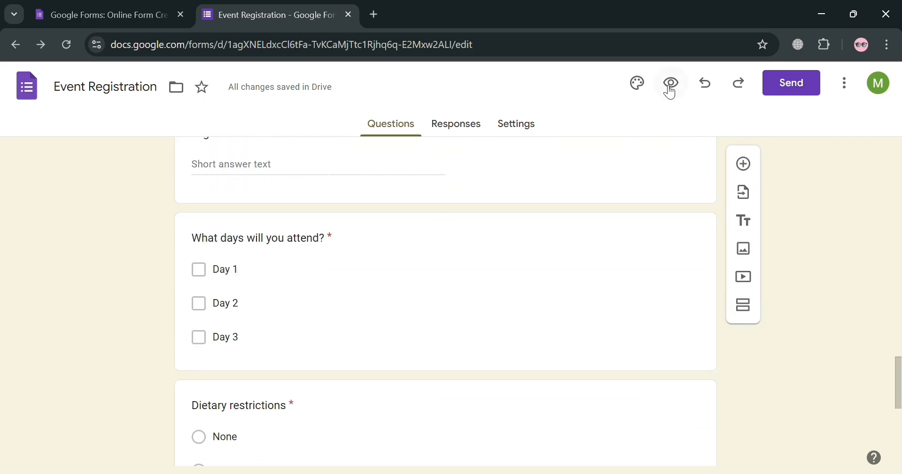
# Preview the form down to the Upload your Invitation question, then return to the editor.
pyautogui.click(670, 83)
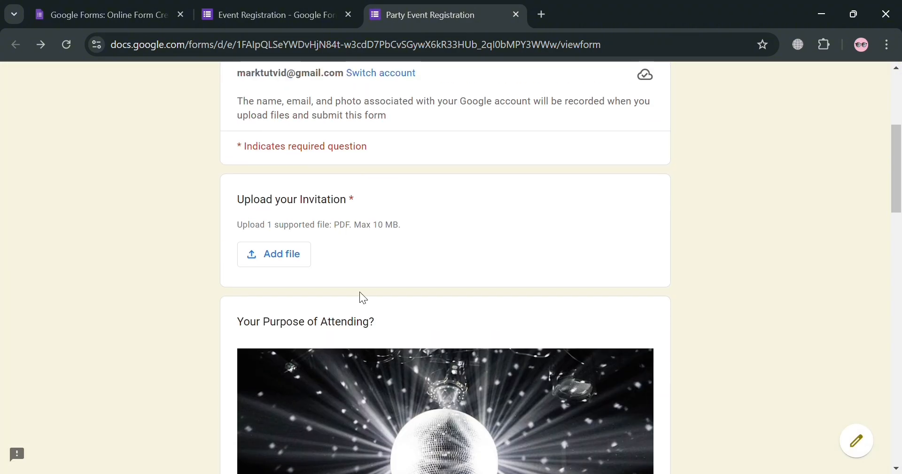
pyautogui.moveTo(284, 258)
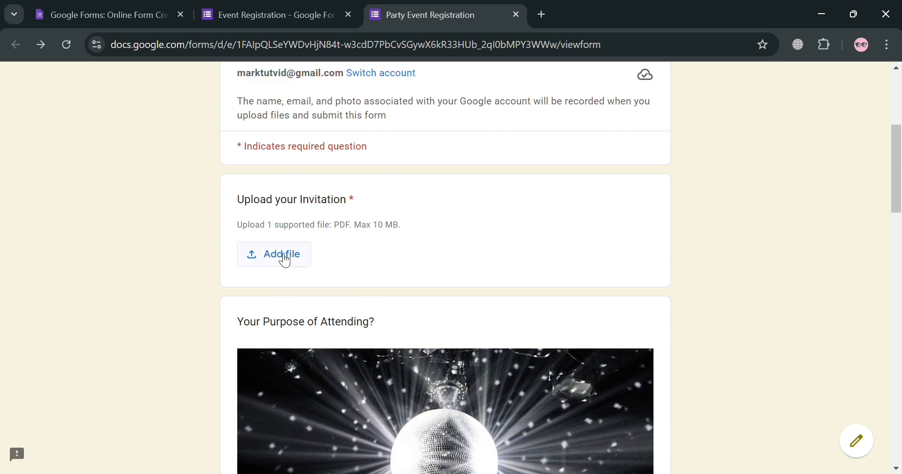
pyautogui.scroll(-3)
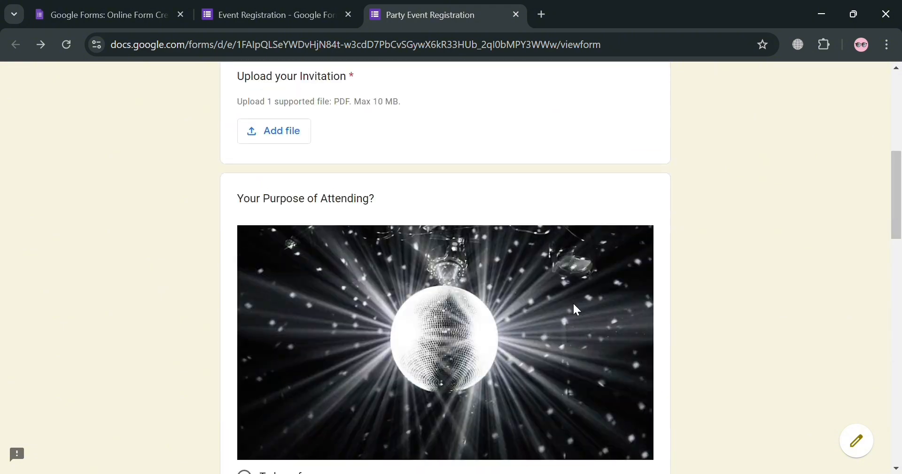
pyautogui.click(280, 14)
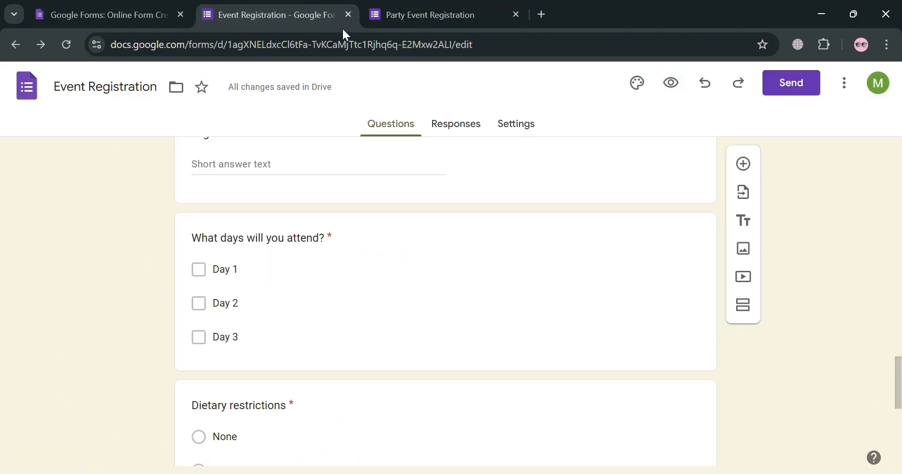
pyautogui.click(792, 83)
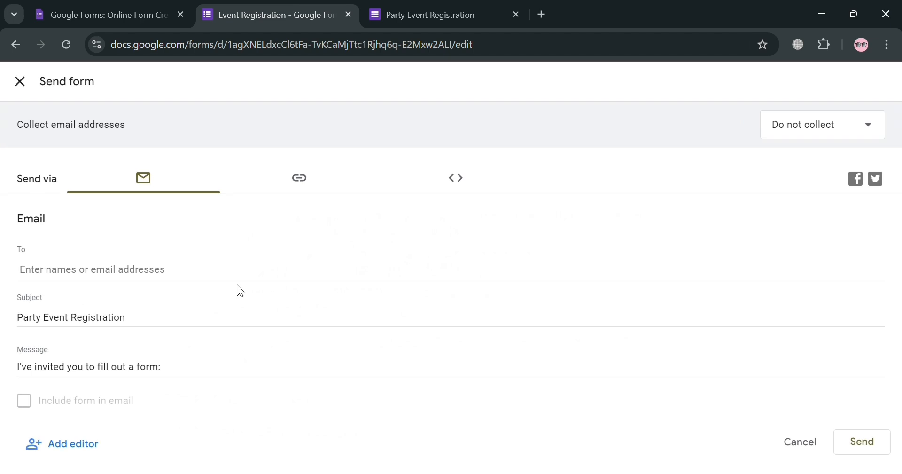
pyautogui.click(299, 178)
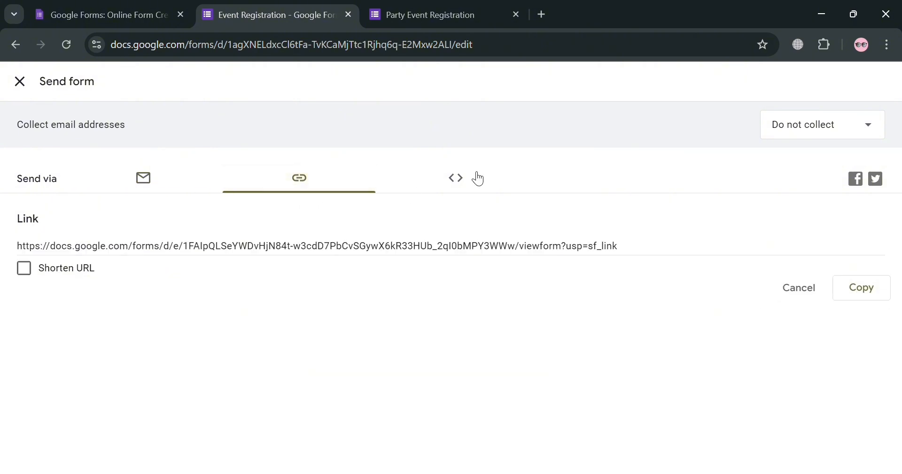
pyautogui.click(455, 178)
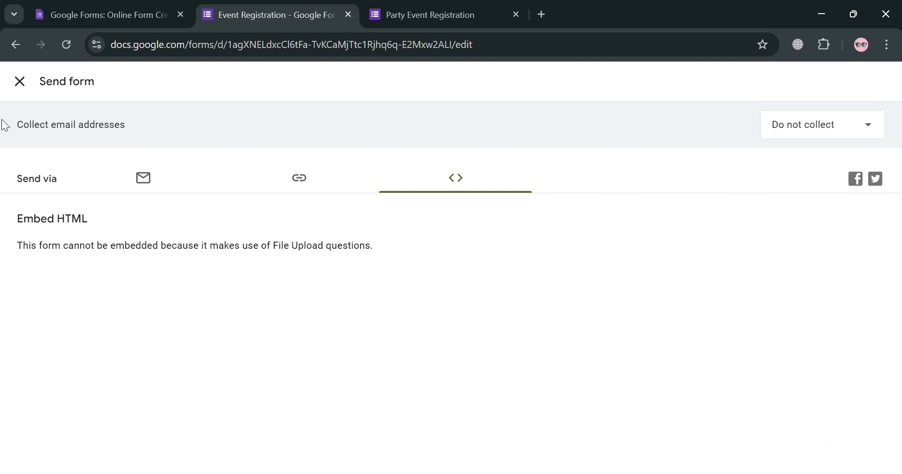
pyautogui.click(19, 81)
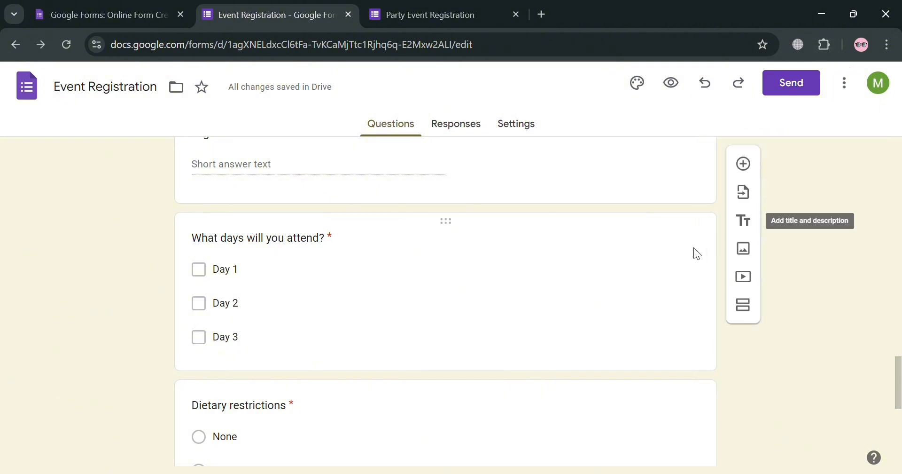